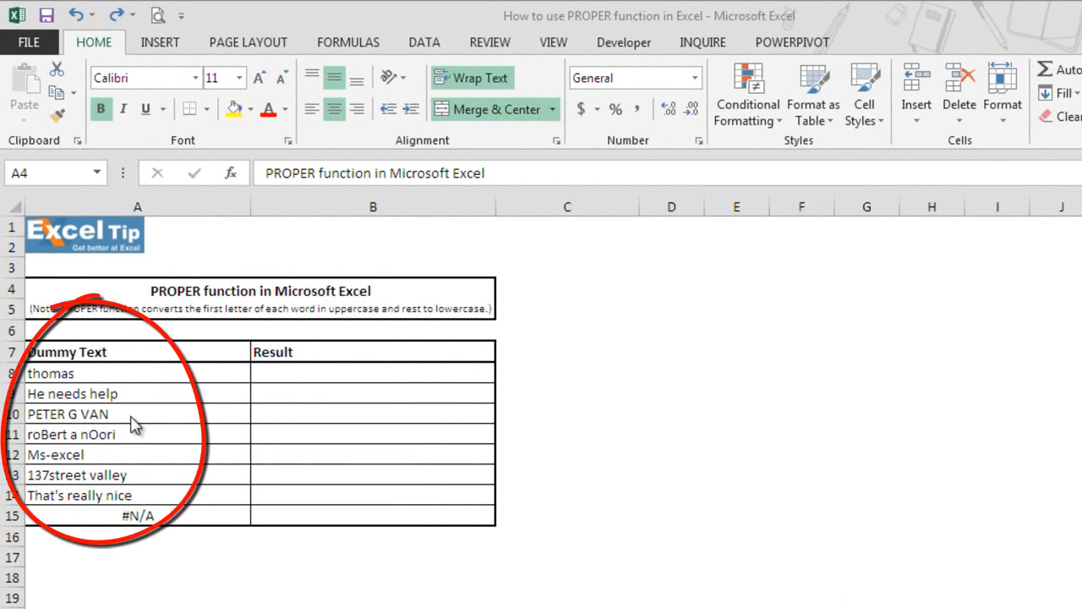
{"action": "mouse_move", "coordinate": [167, 429]}
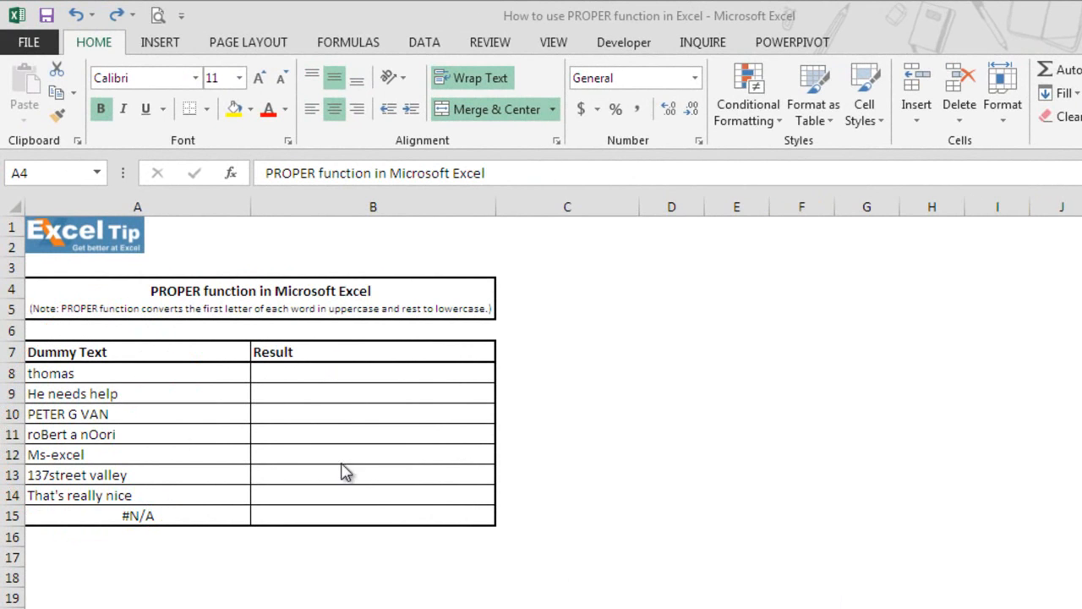
{"action": "mouse_move", "coordinate": [376, 375]}
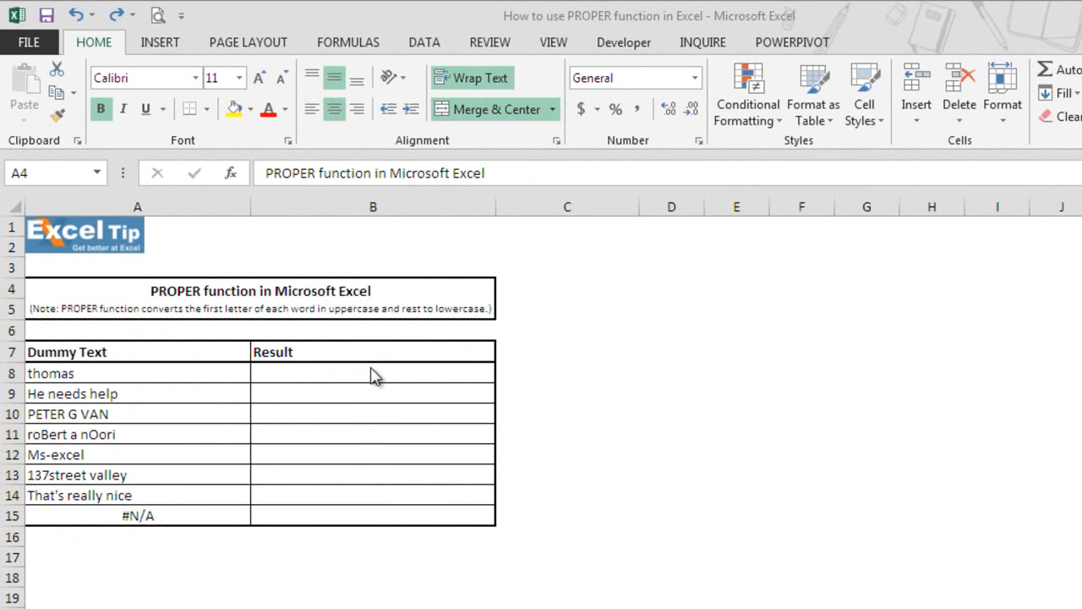
- Enter =PROPER(A8) in B8 so thomas becomes Thomas
{"action": "left_click", "coordinate": [372, 373]}
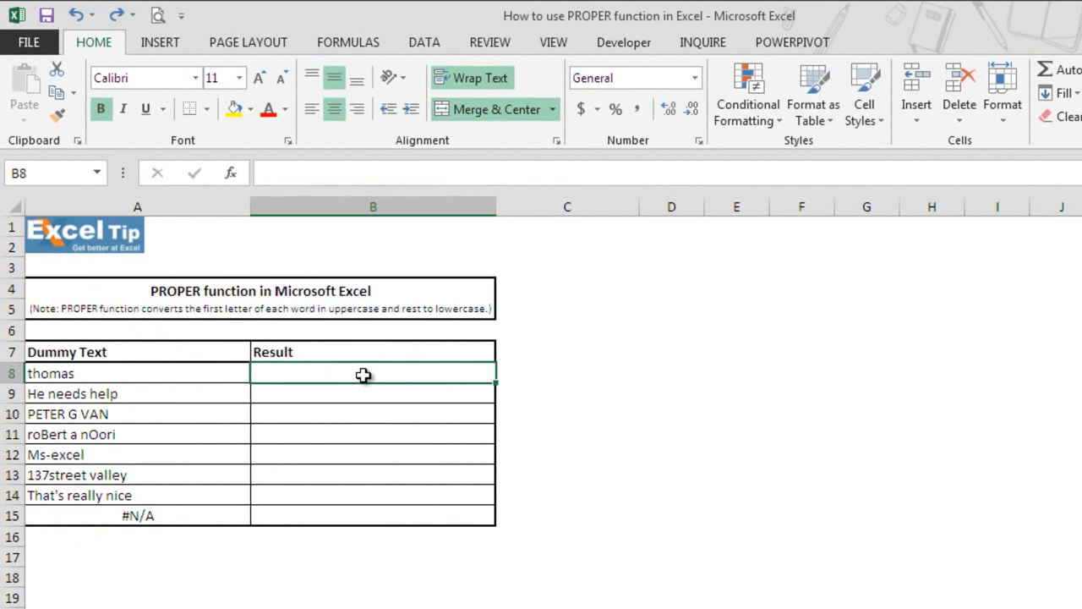
{"action": "type", "text": "=p"}
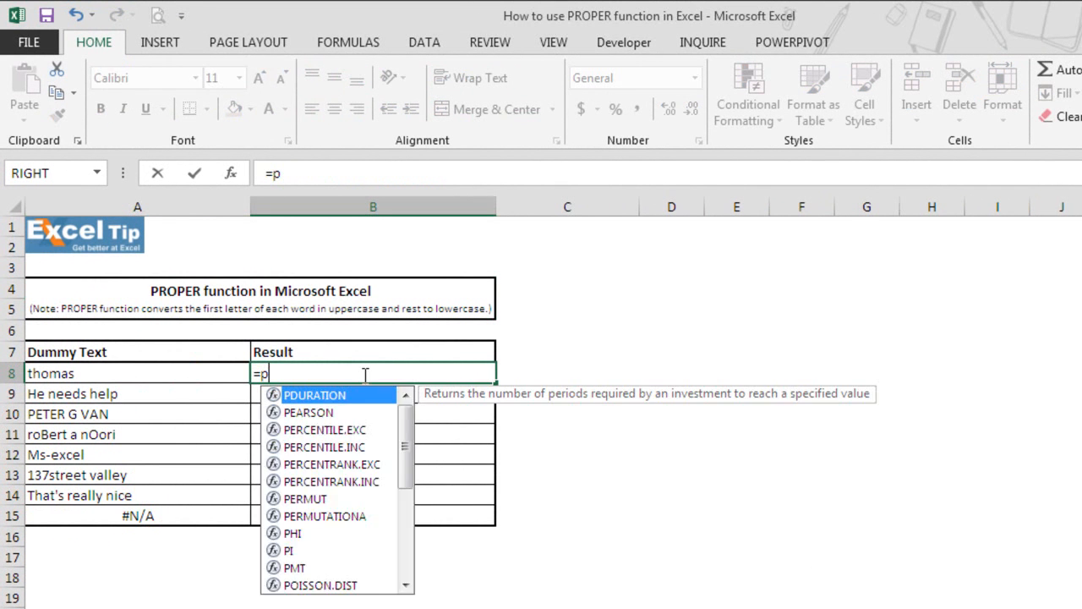
{"action": "type", "text": "rop"}
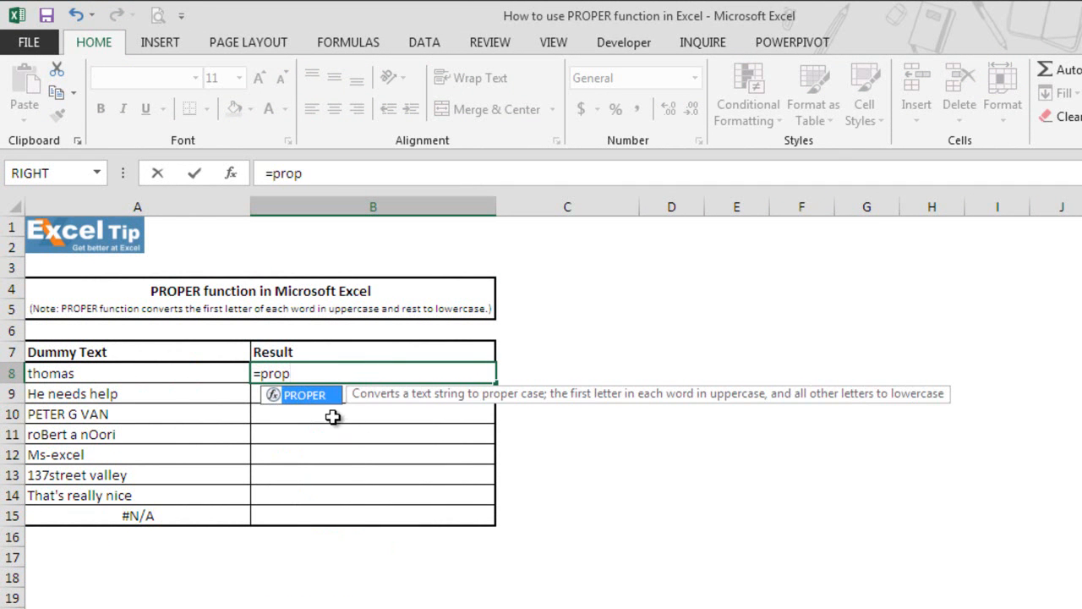
{"action": "mouse_move", "coordinate": [314, 419]}
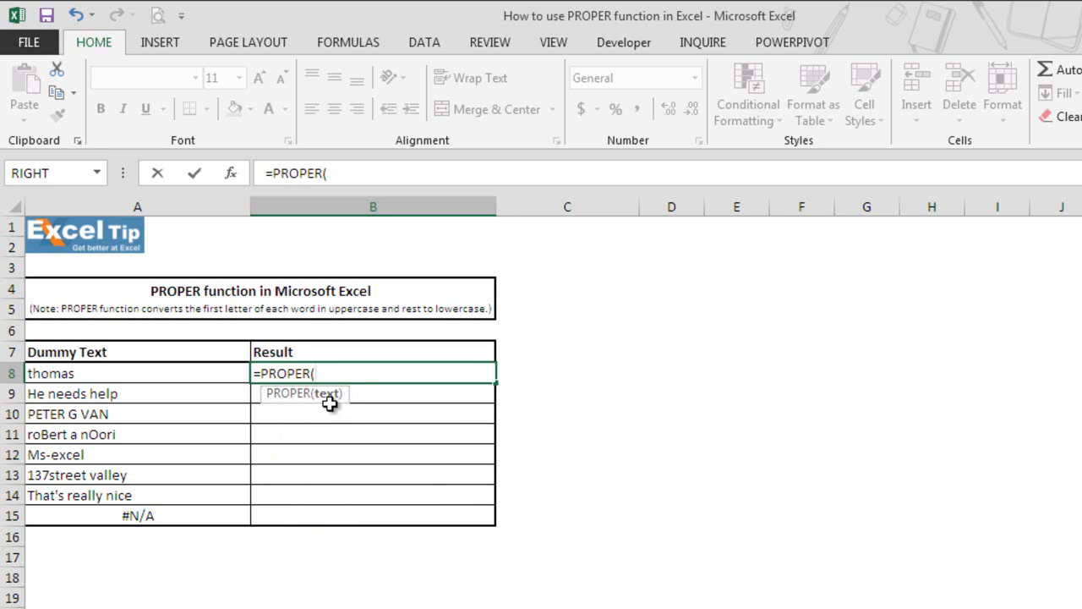
{"action": "mouse_move", "coordinate": [328, 404]}
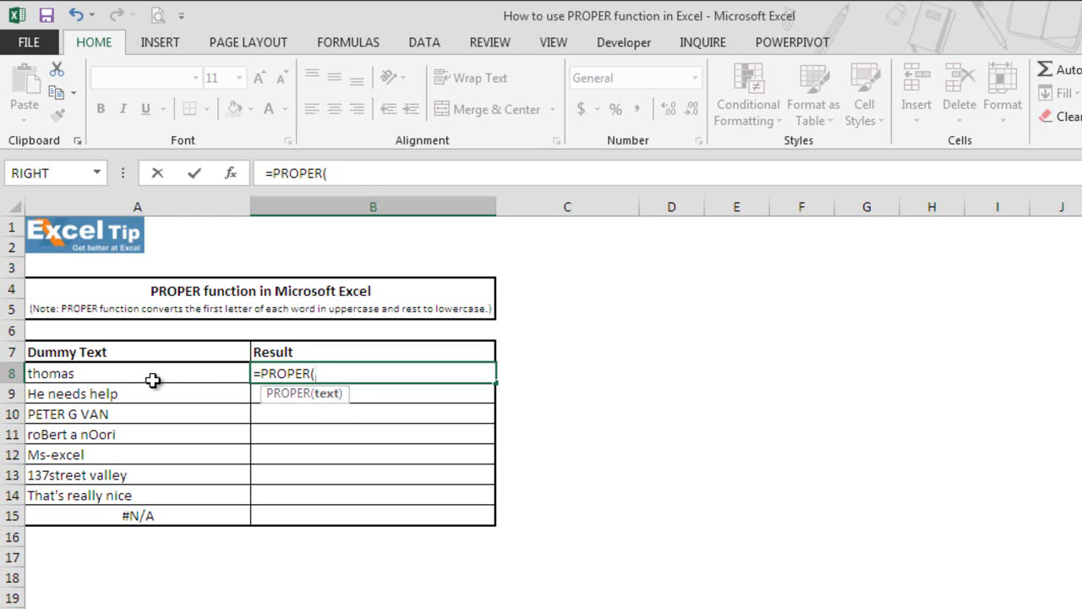
{"action": "left_click", "coordinate": [51, 374]}
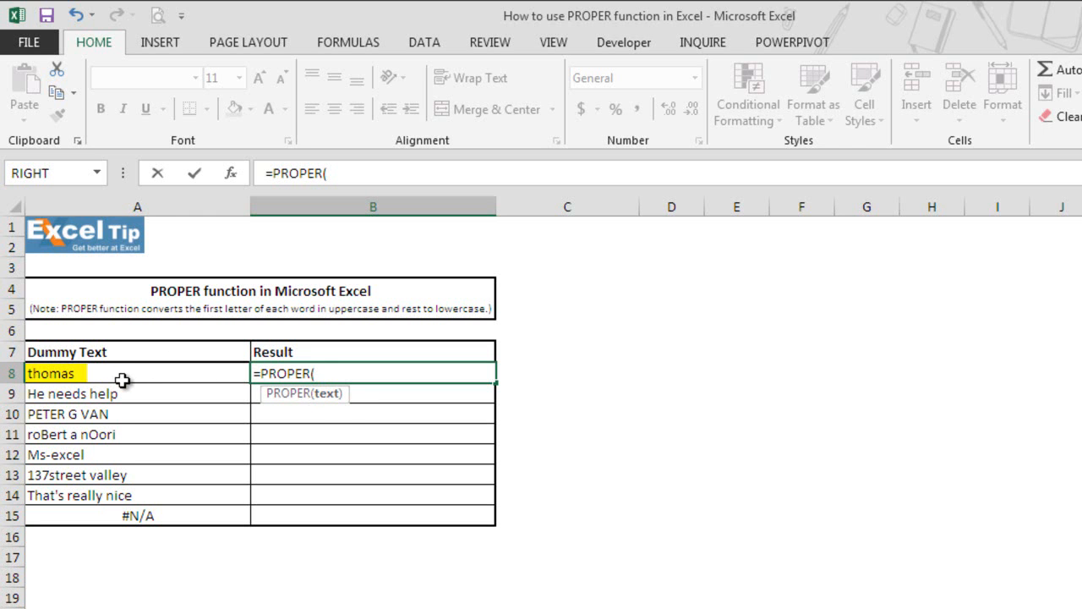
{"action": "left_click", "coordinate": [137, 374]}
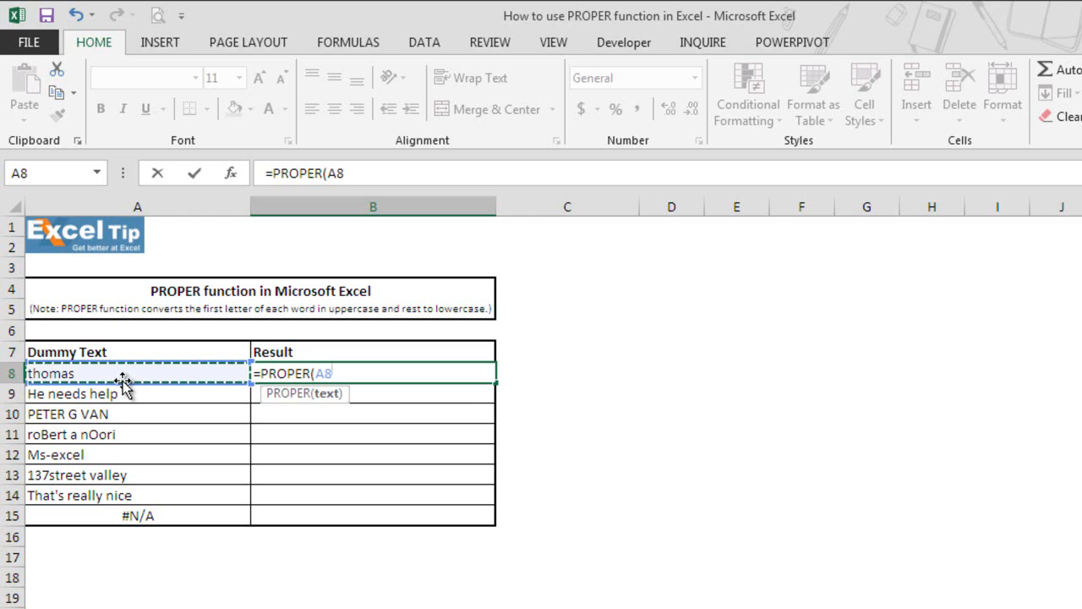
{"action": "key", "text": "Return"}
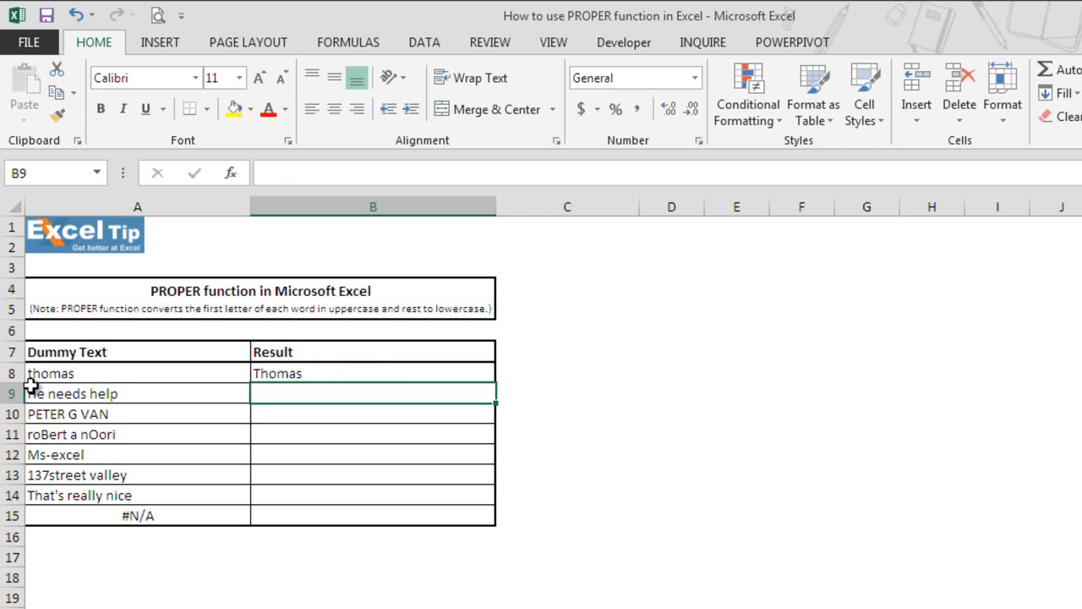
{"action": "mouse_move", "coordinate": [392, 375]}
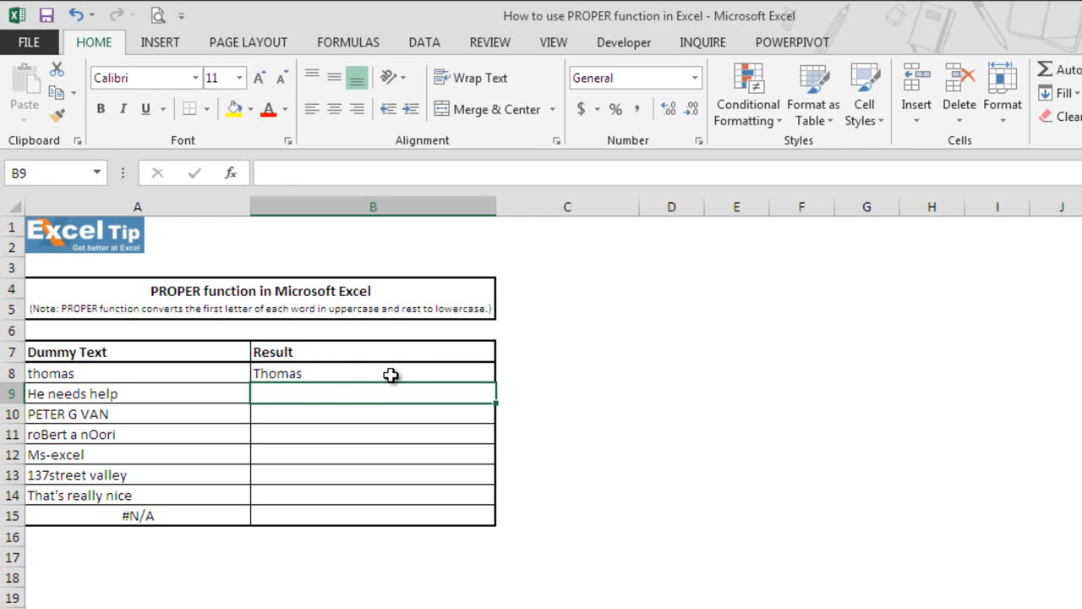
- Enter =PROPER(A9) in B9 so He needs help becomes He Needs Help
{"action": "type", "text": "=prop"}
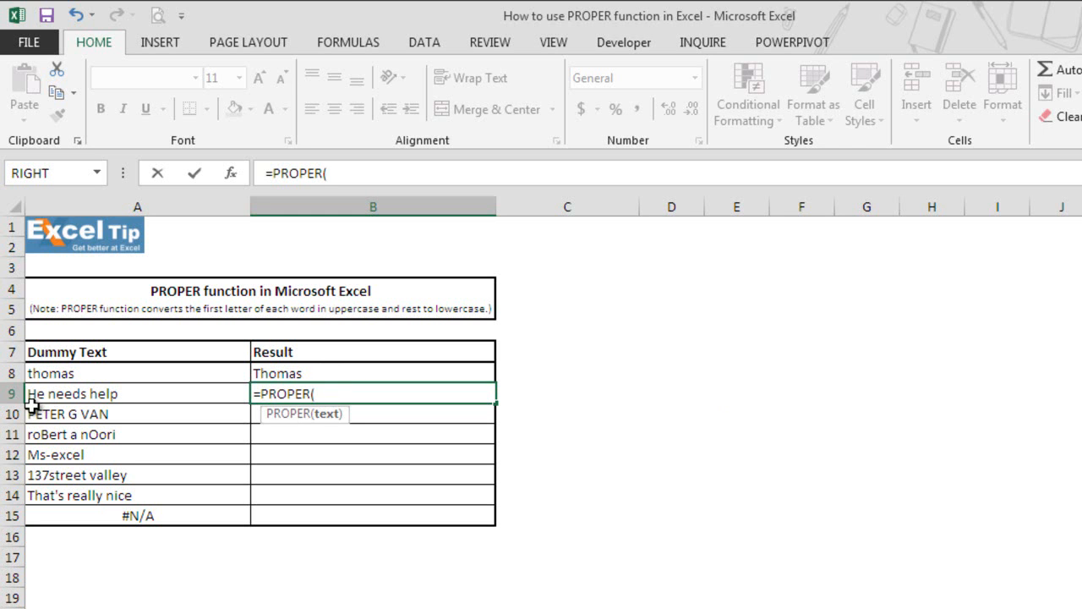
{"action": "left_click", "coordinate": [94, 393]}
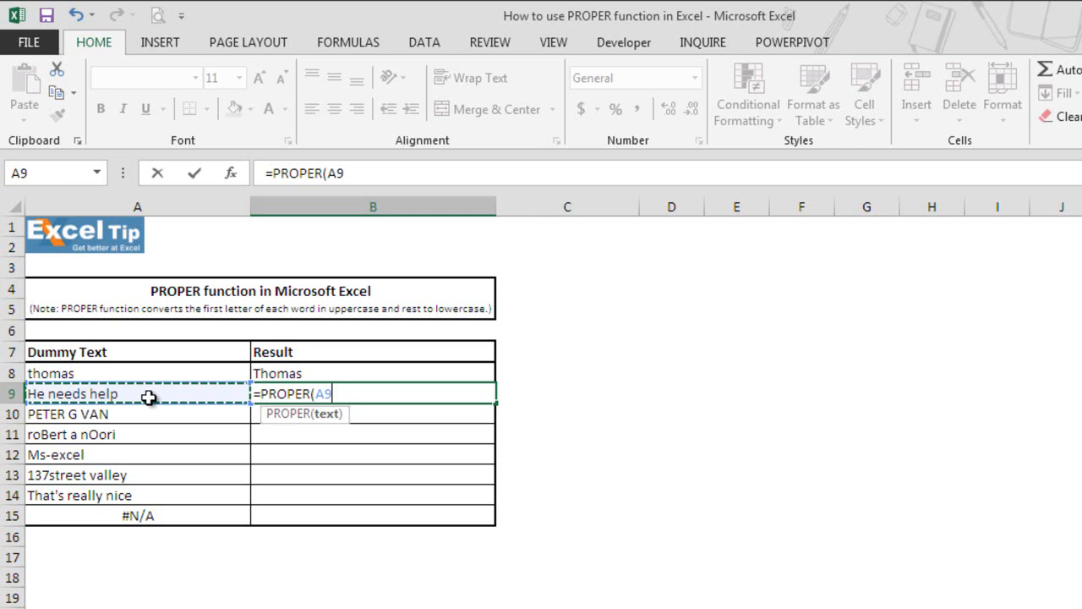
{"action": "key", "text": "Return"}
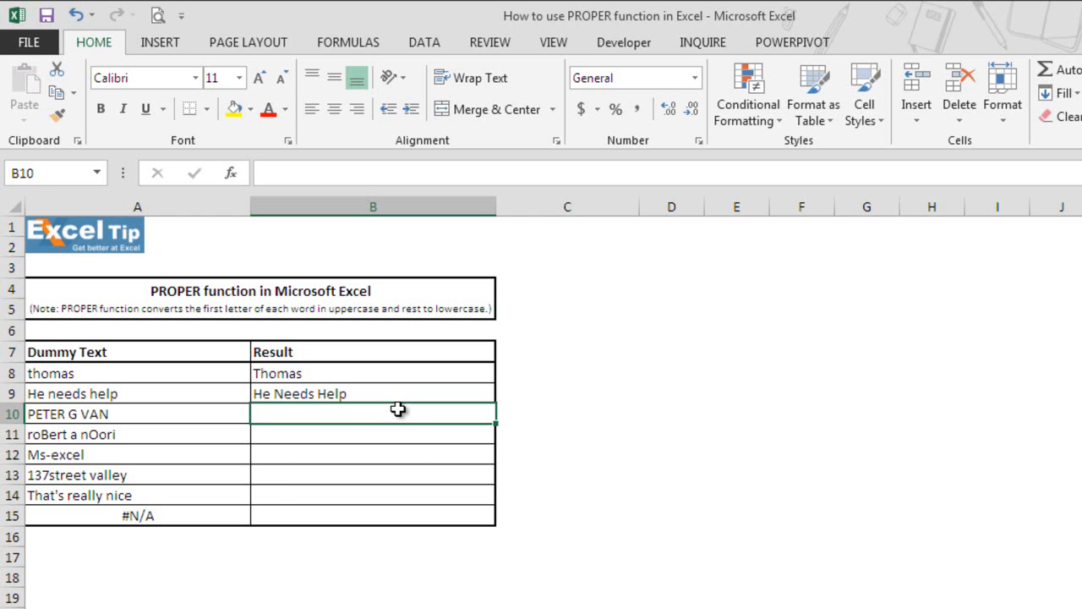
{"action": "type", "text": "=PROPER("}
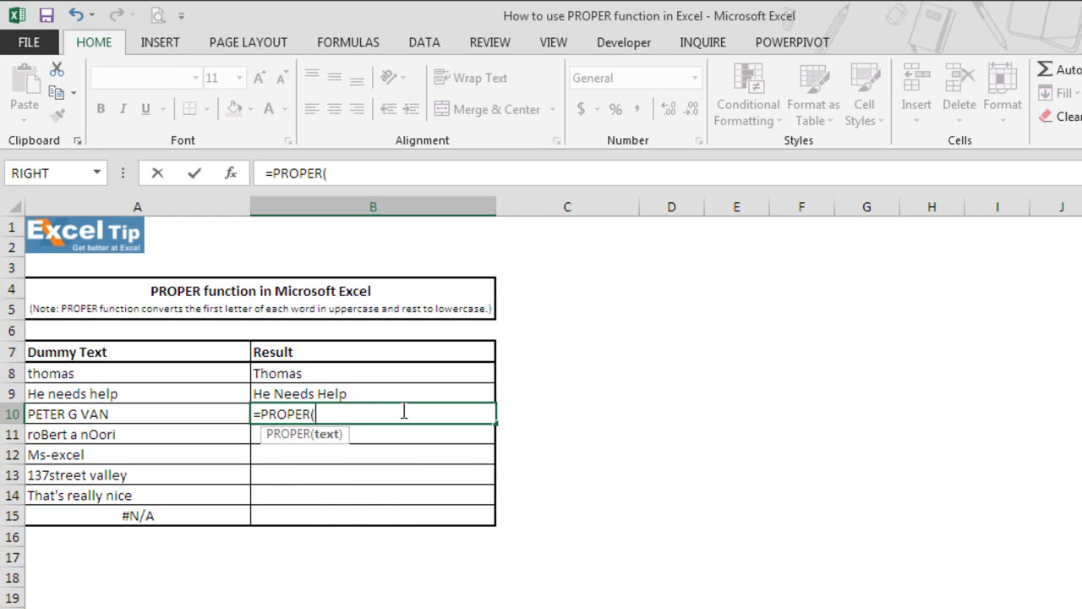
{"action": "mouse_move", "coordinate": [156, 415]}
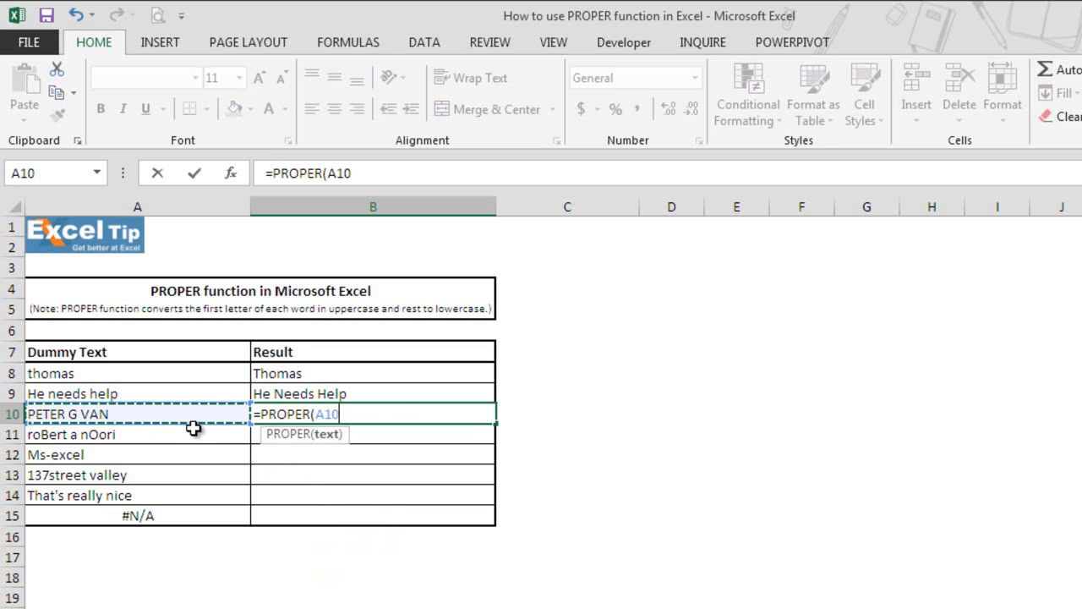
{"action": "key", "text": "Return"}
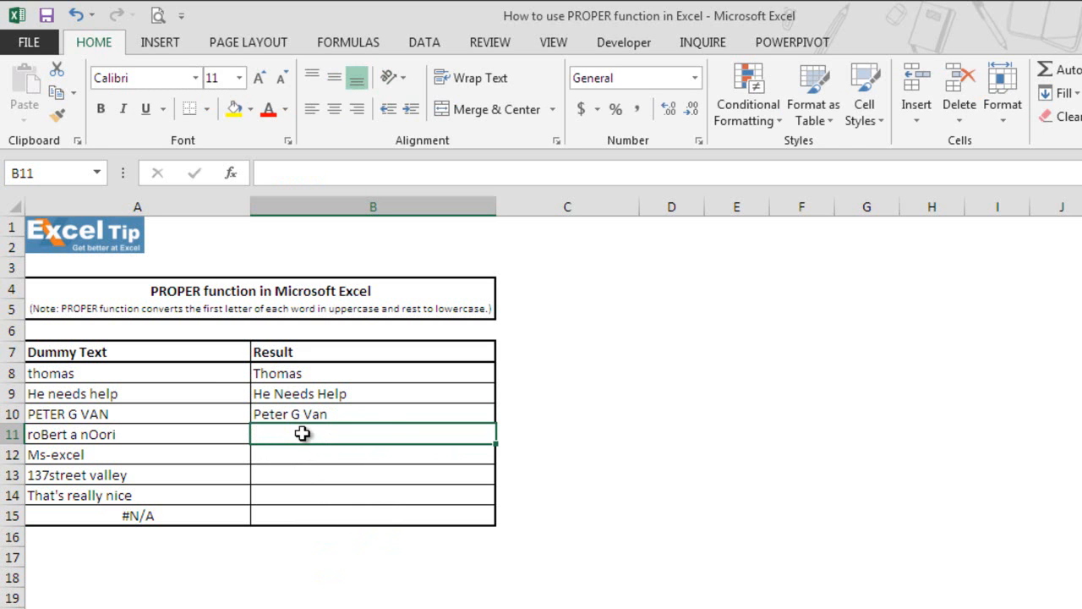
{"action": "mouse_move", "coordinate": [315, 432]}
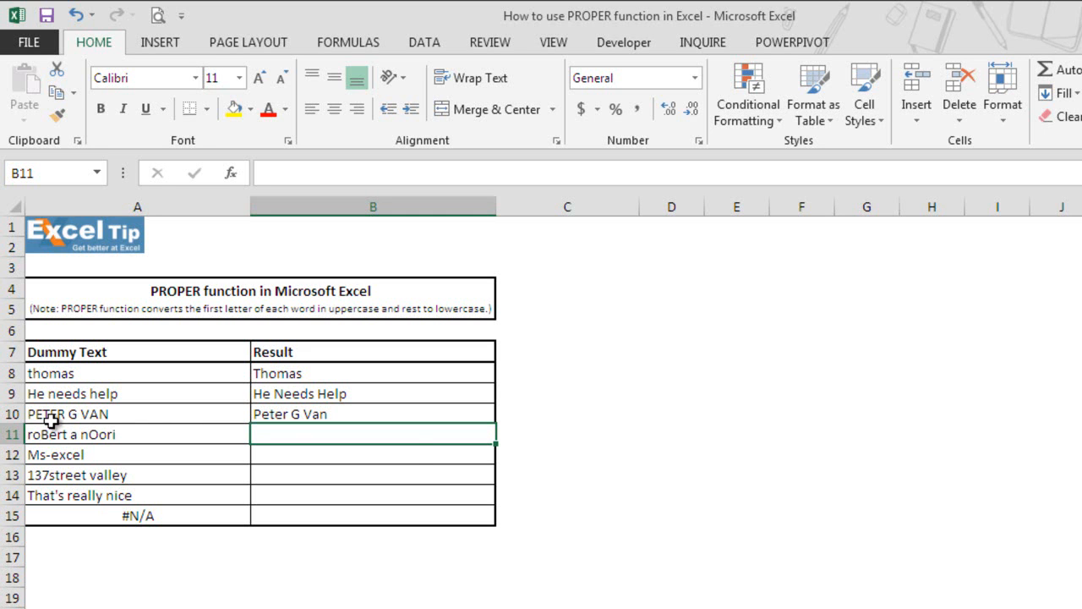
{"action": "mouse_move", "coordinate": [409, 448]}
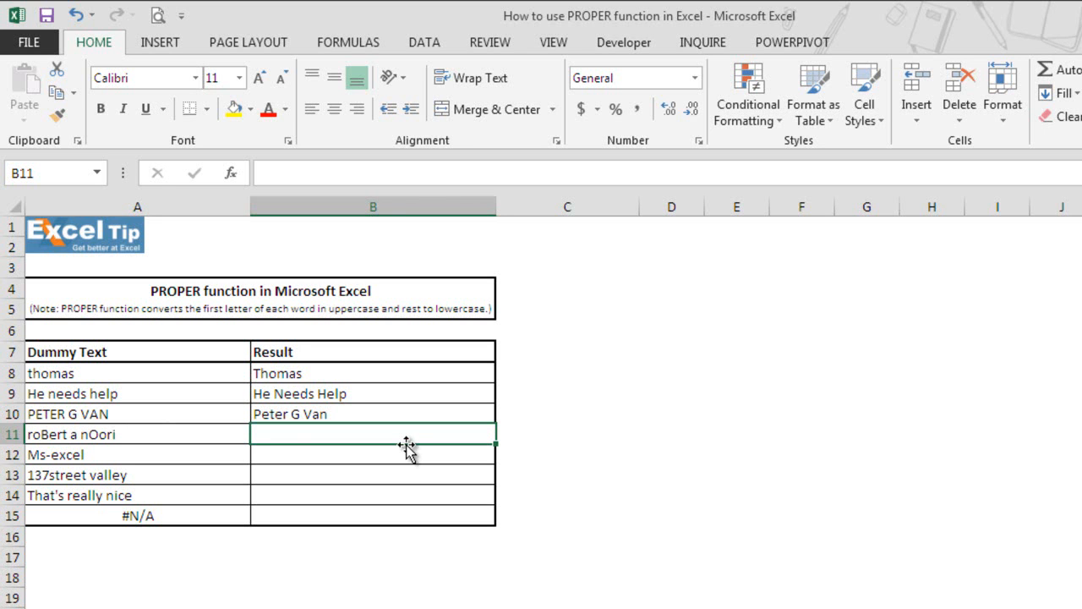
{"action": "type", "text": "="}
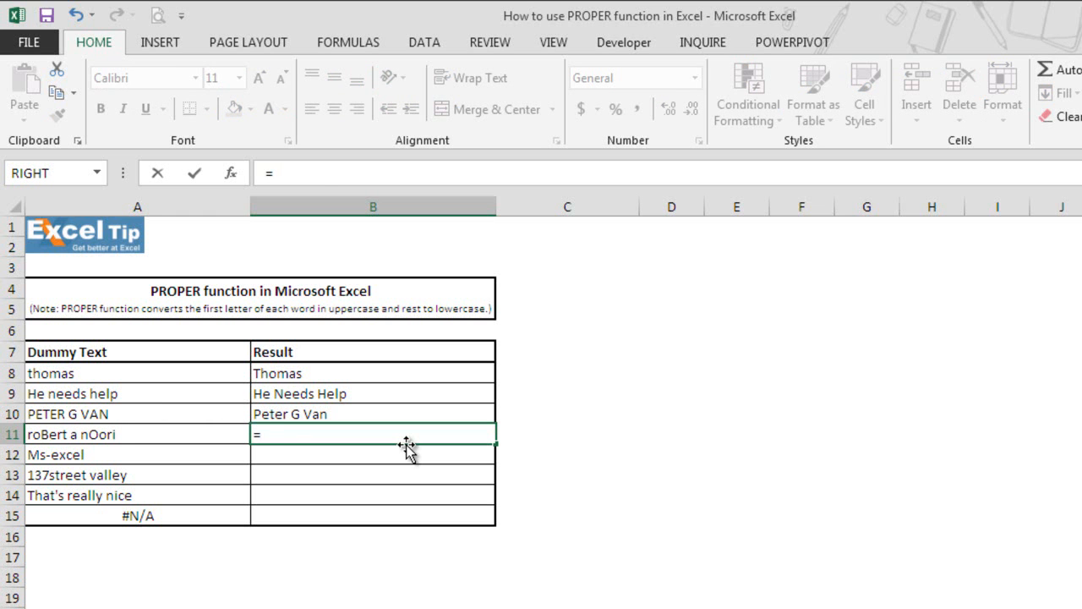
{"action": "type", "text": "PROPER("}
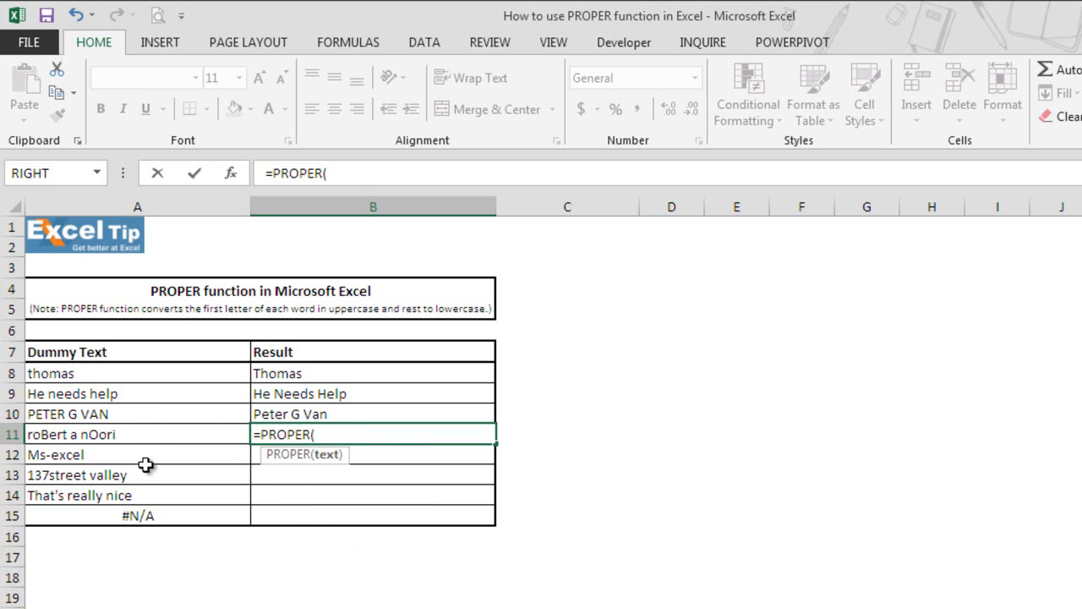
{"action": "left_click", "coordinate": [136, 433]}
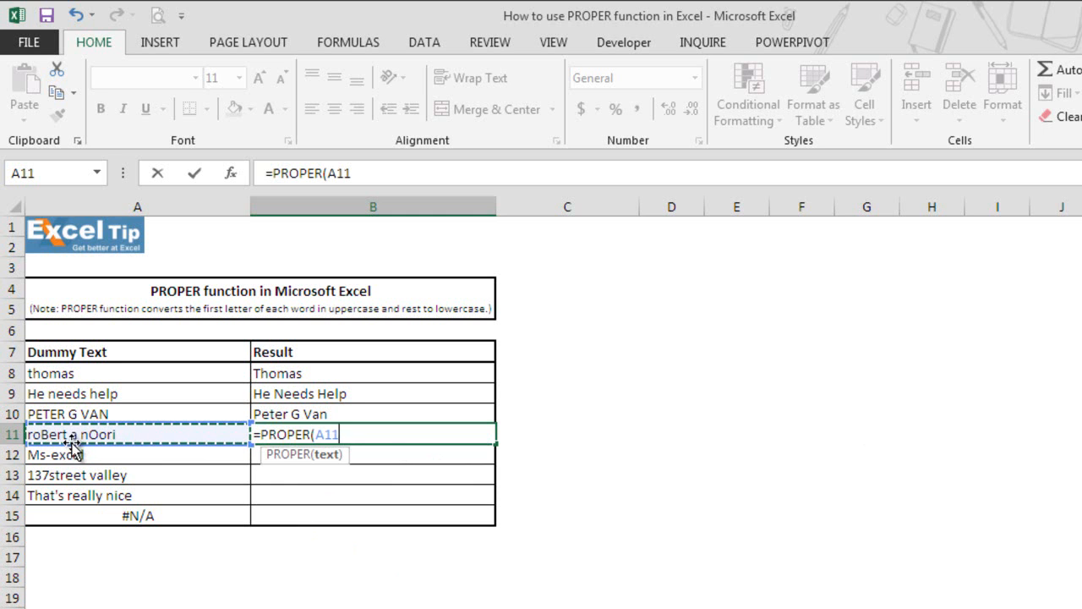
{"action": "type", "text": ")"}
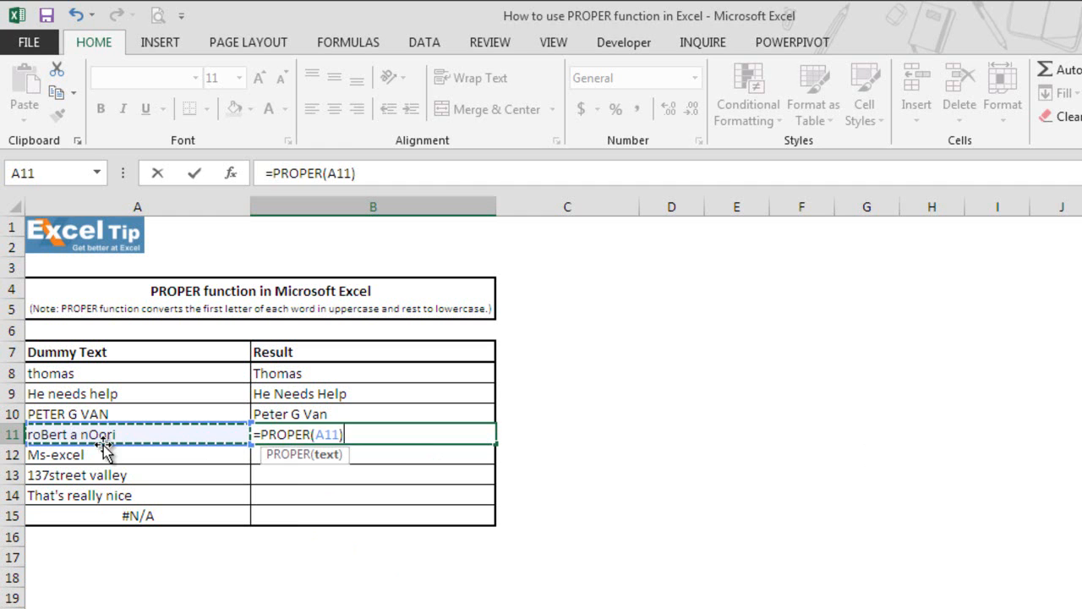
{"action": "key", "text": "Return"}
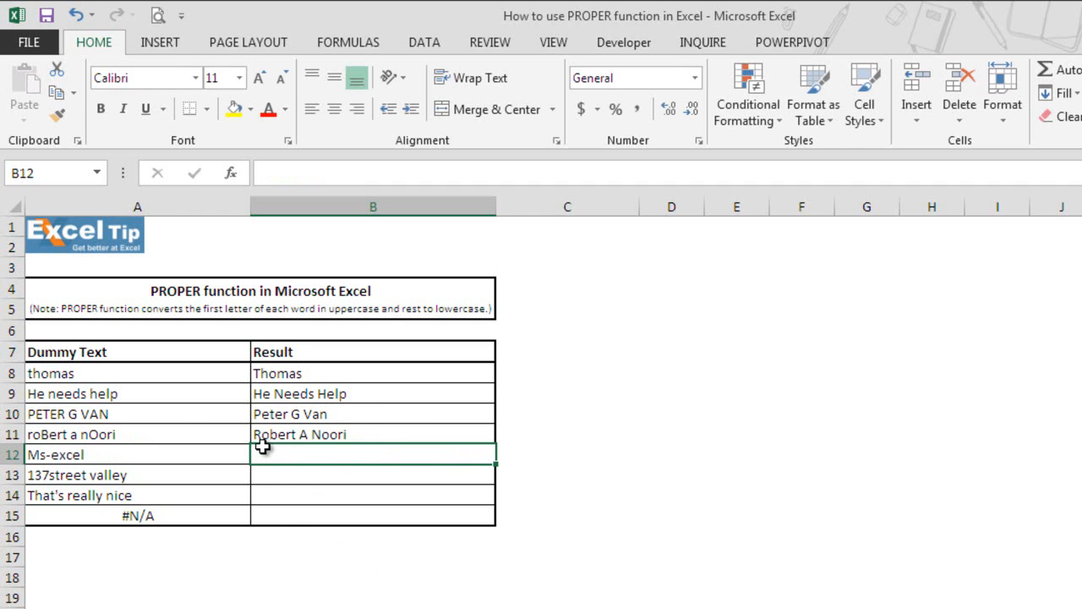
{"action": "mouse_move", "coordinate": [301, 450]}
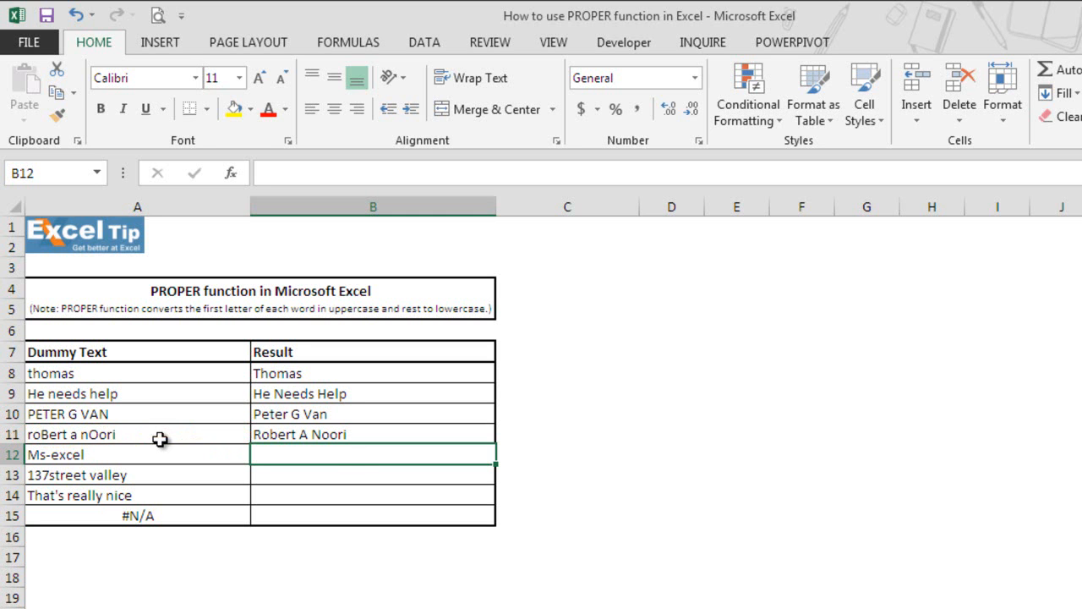
{"action": "mouse_move", "coordinate": [345, 453]}
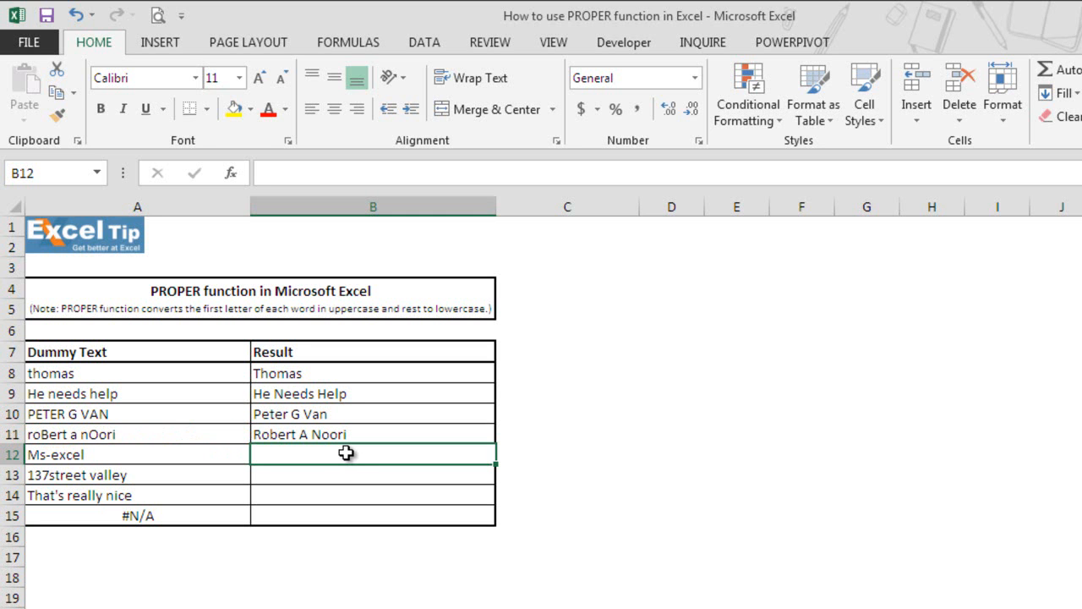
- Enter =PROPER(A12) in B12 so Ms-excel becomes Ms-Excel
{"action": "type", "text": "=prop"}
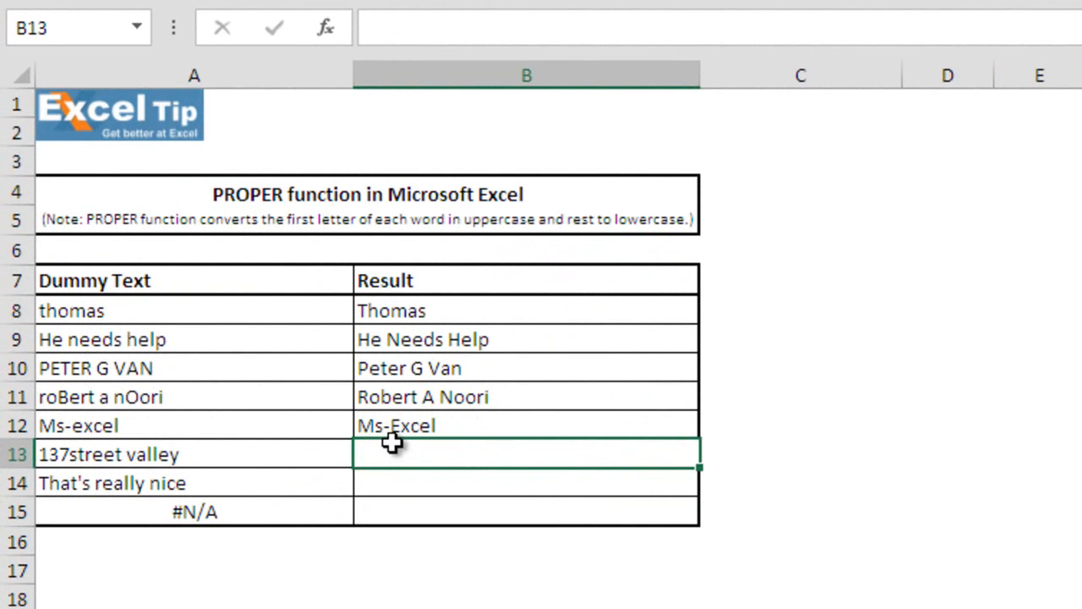
{"action": "mouse_move", "coordinate": [396, 448]}
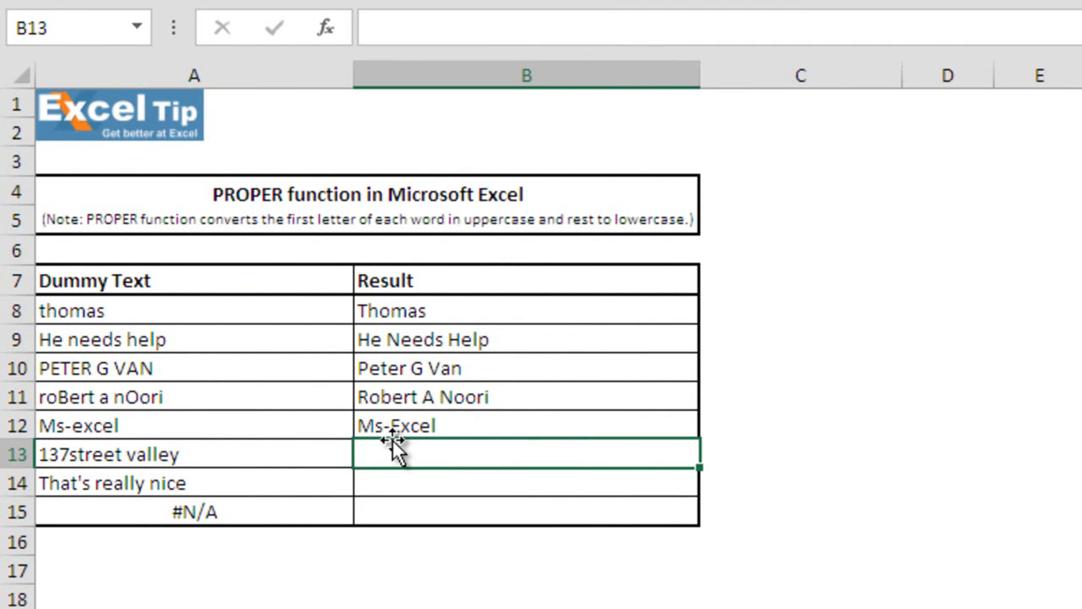
{"action": "mouse_move", "coordinate": [405, 448]}
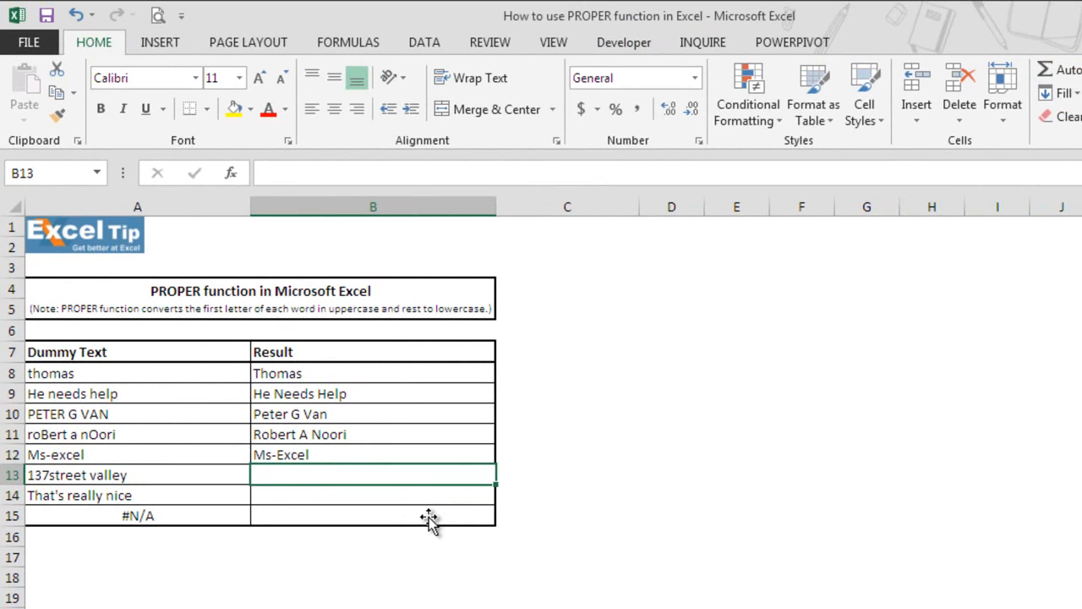
- Enter =PROPER(A13) in B13 so 137street valley becomes 137Street Valley
{"action": "type", "text": "=PROPER("}
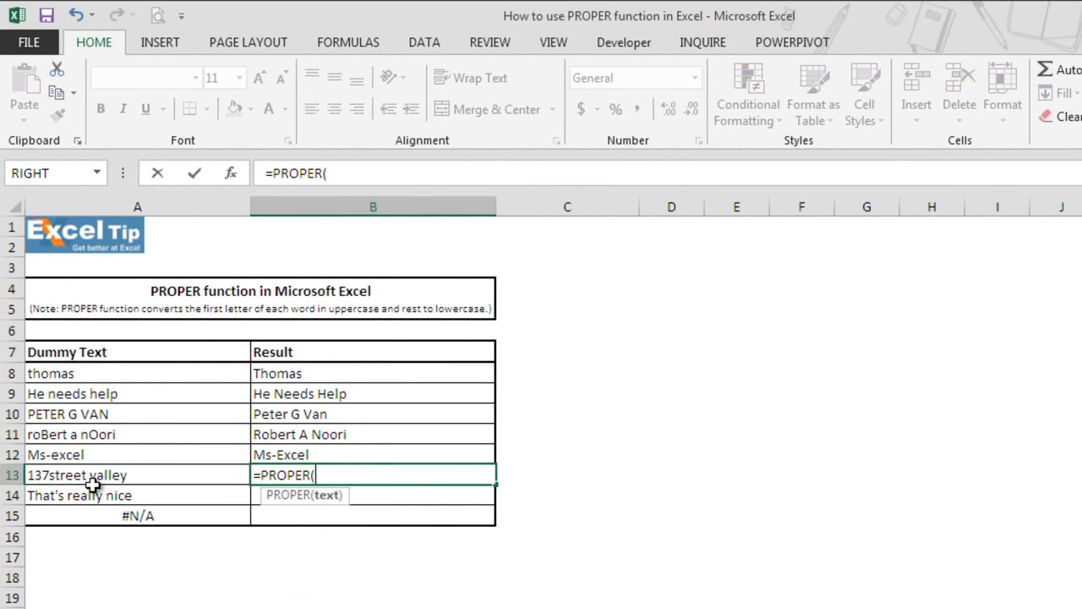
{"action": "left_click", "coordinate": [127, 473]}
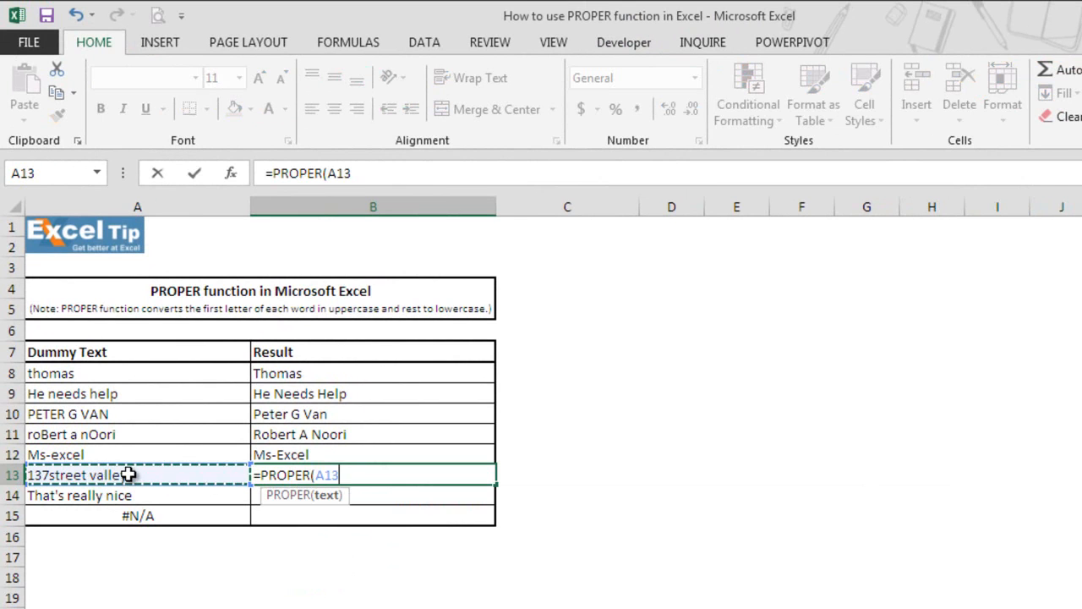
{"action": "key", "text": "Return"}
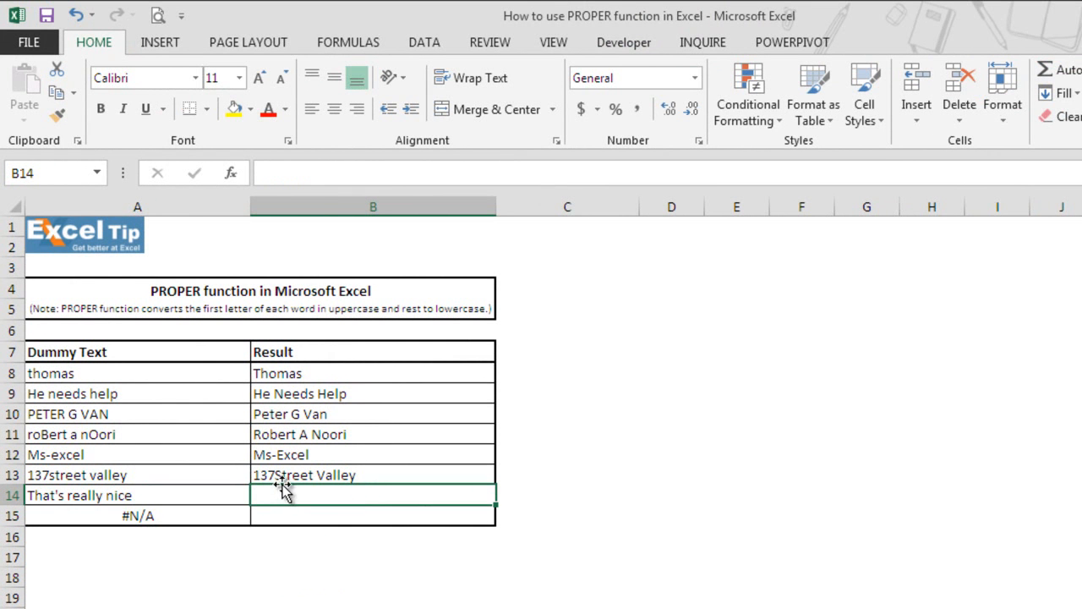
{"action": "mouse_move", "coordinate": [320, 494]}
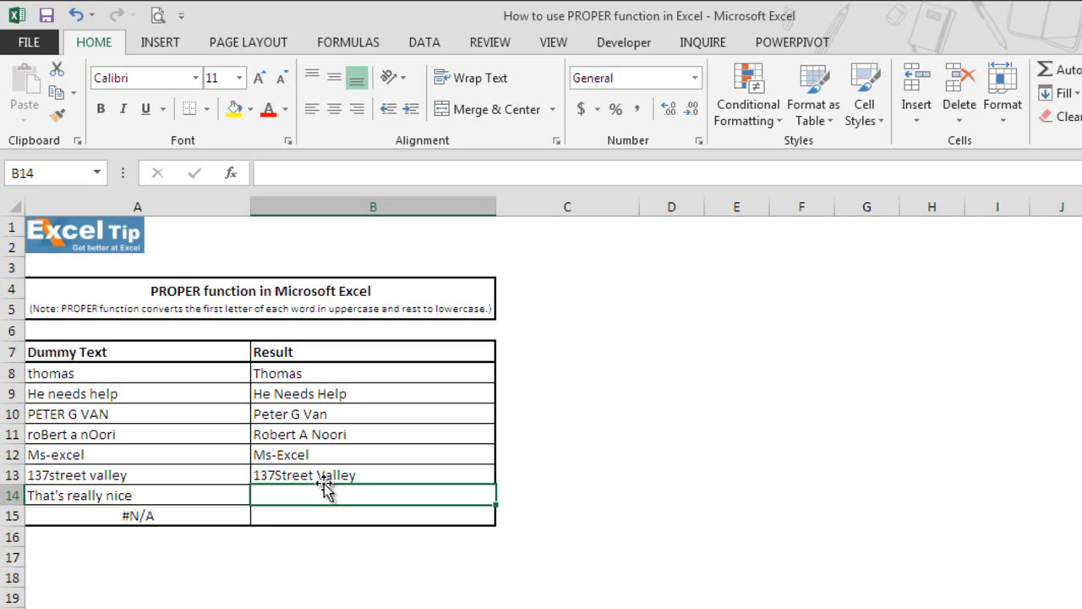
{"action": "mouse_move", "coordinate": [305, 494]}
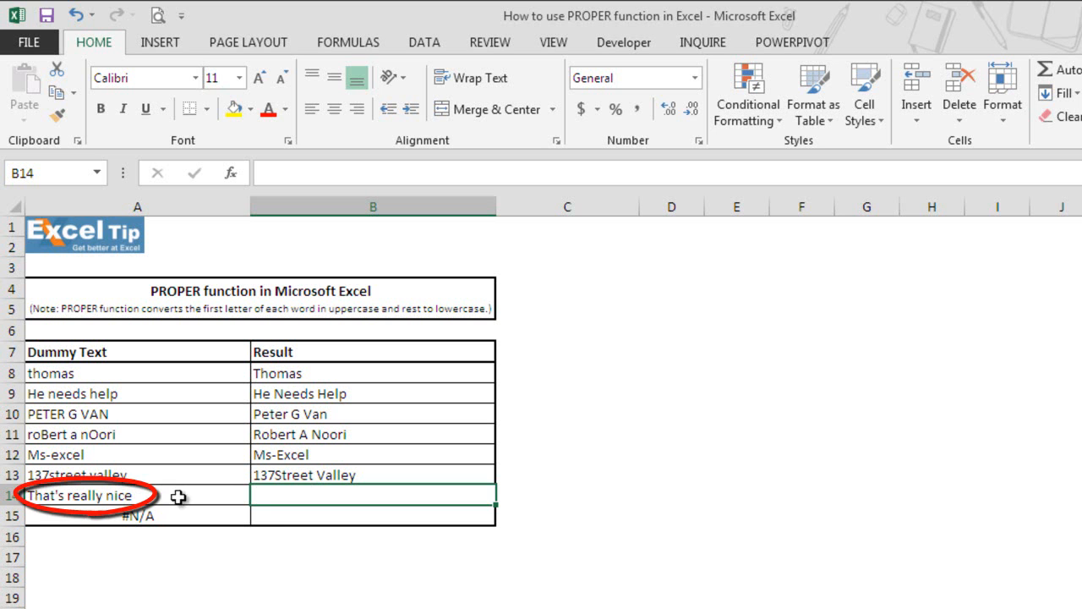
- Enter =PROPER(A14) in B14 so That's really nice becomes That'S Really Nice
{"action": "type", "text": "="}
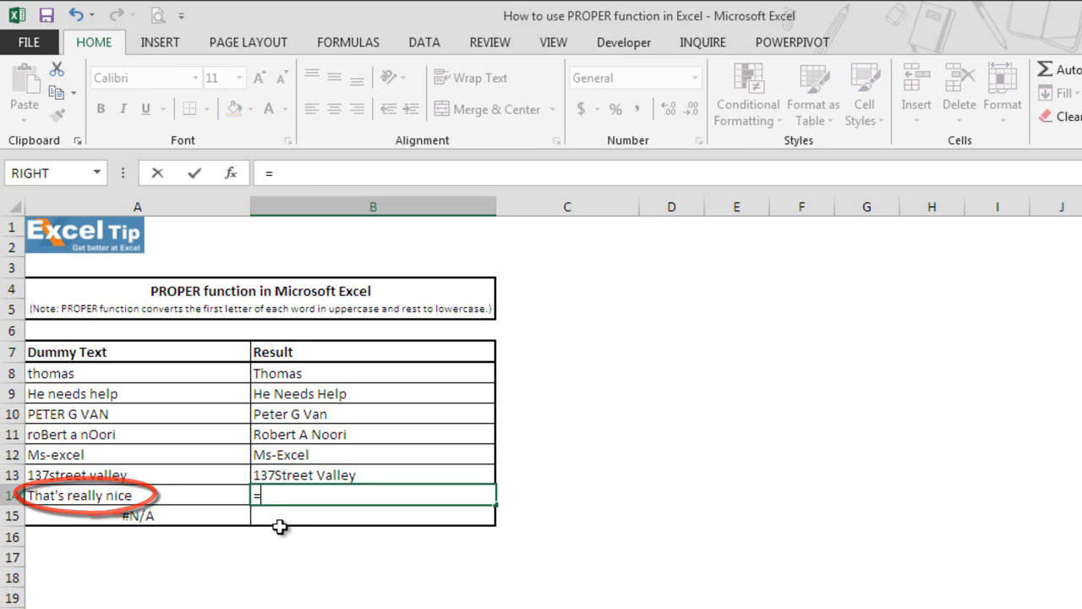
{"action": "type", "text": "PROPER(A14"}
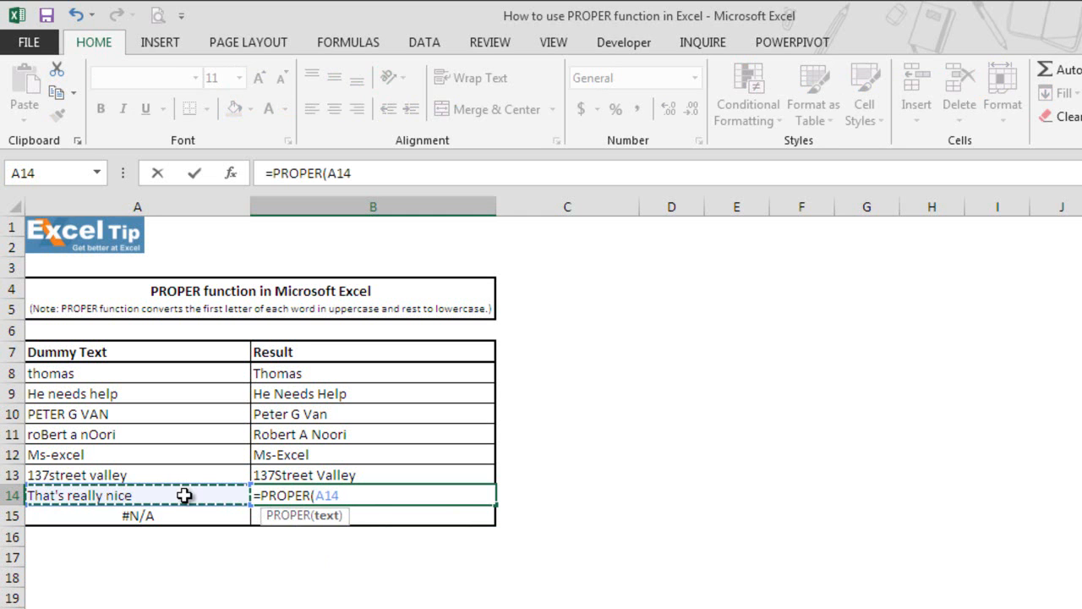
{"action": "type", "text": ")"}
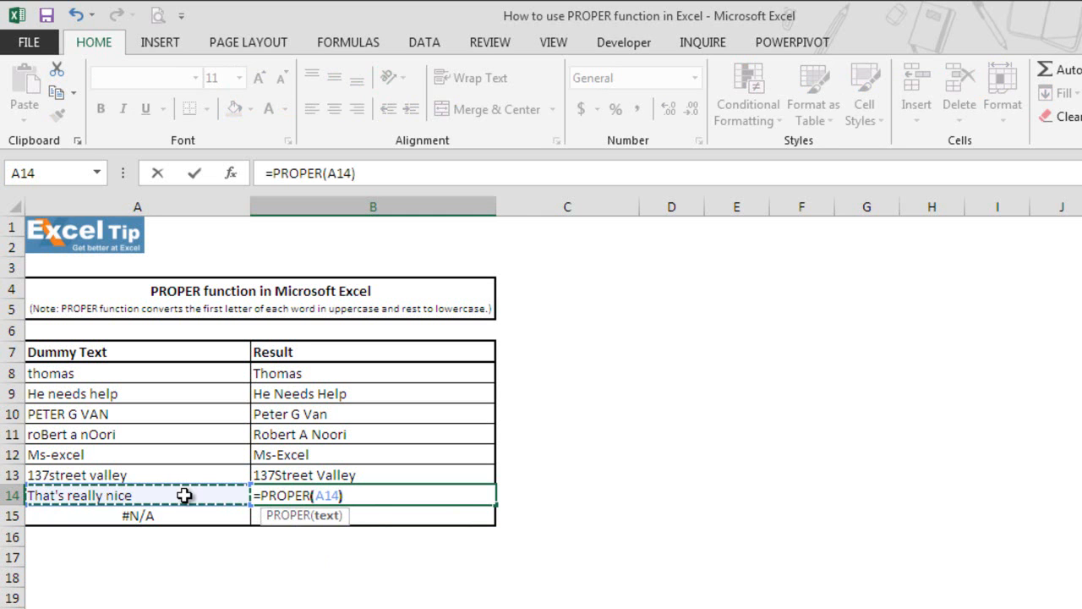
{"action": "key", "text": "Return"}
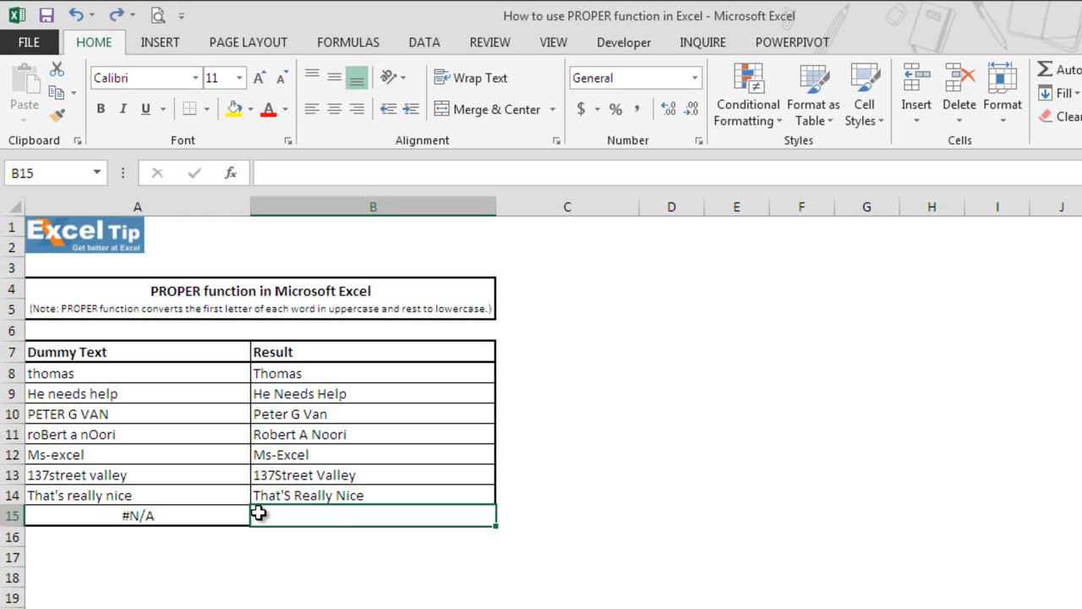
- Enter =PROPER(A15) in B15, which passes through the #N/A error
{"action": "type", "text": "=prop"}
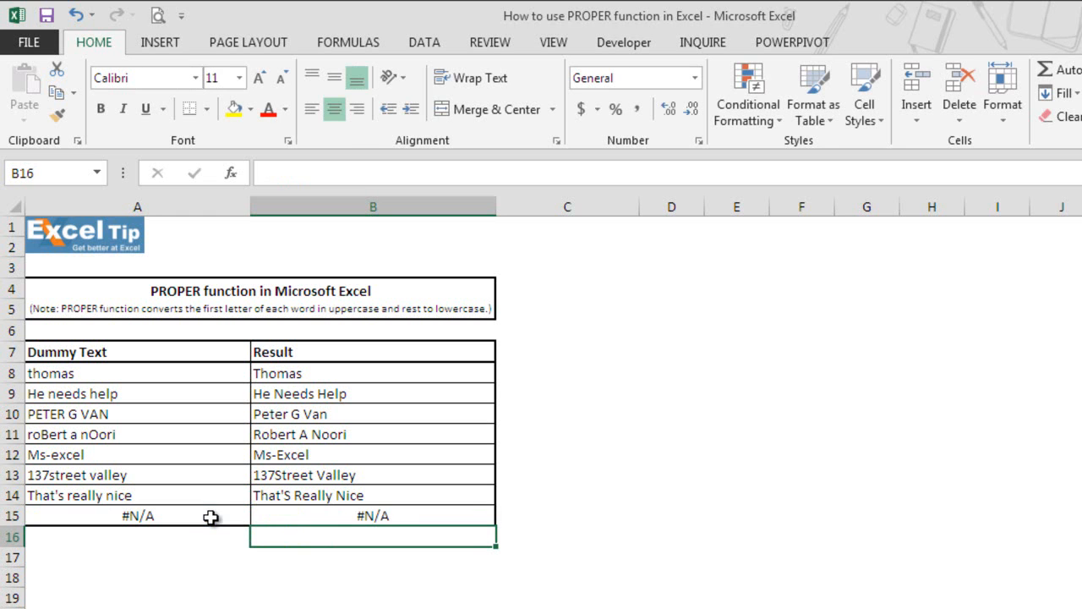
{"action": "mouse_move", "coordinate": [415, 514]}
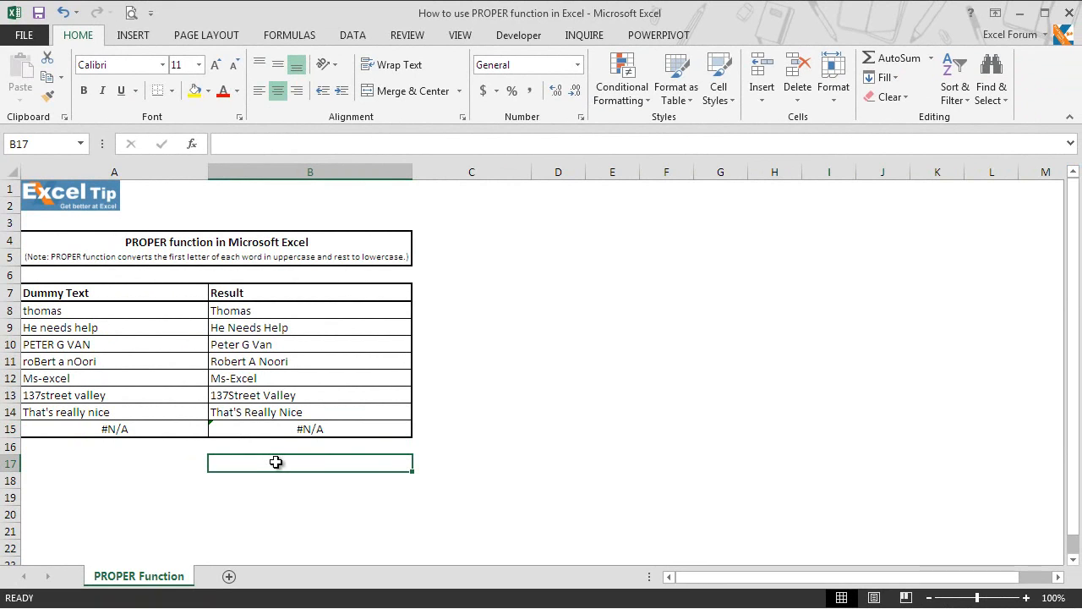
{"action": "mouse_move", "coordinate": [260, 499]}
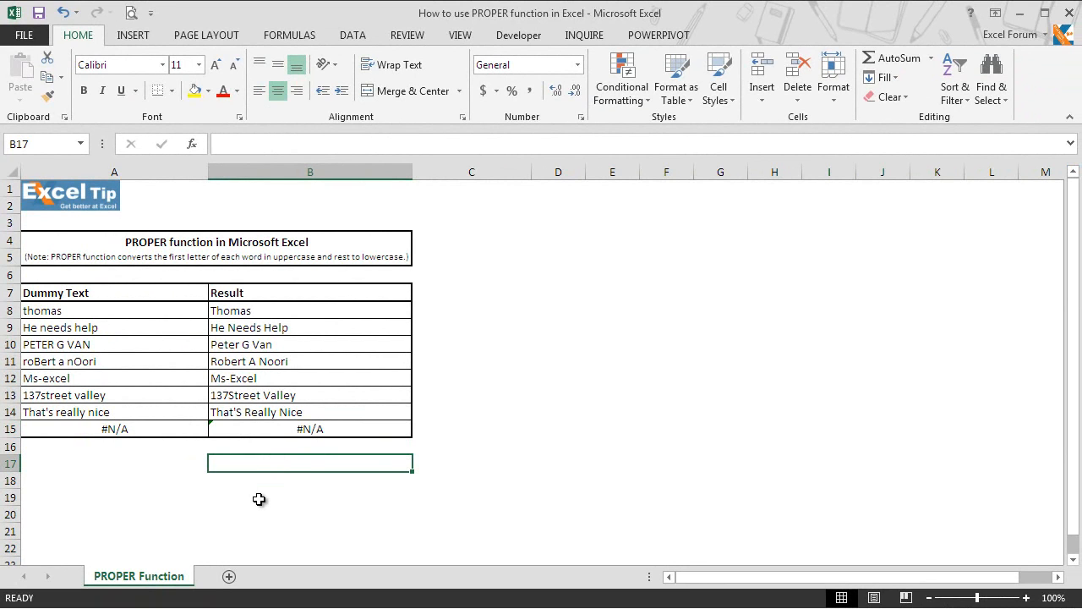